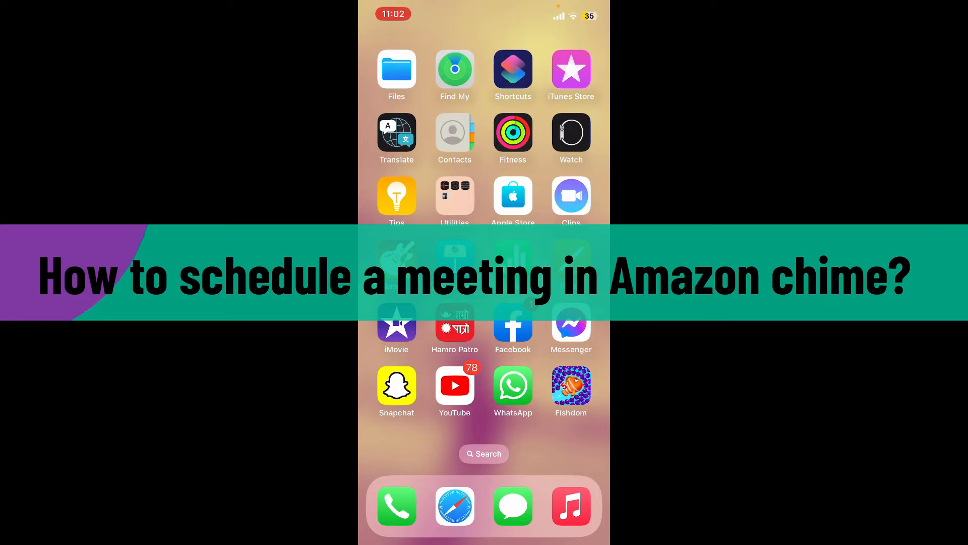
# Launch Amazon Chime from the second Home Screen page
pyautogui.hscroll(-3)
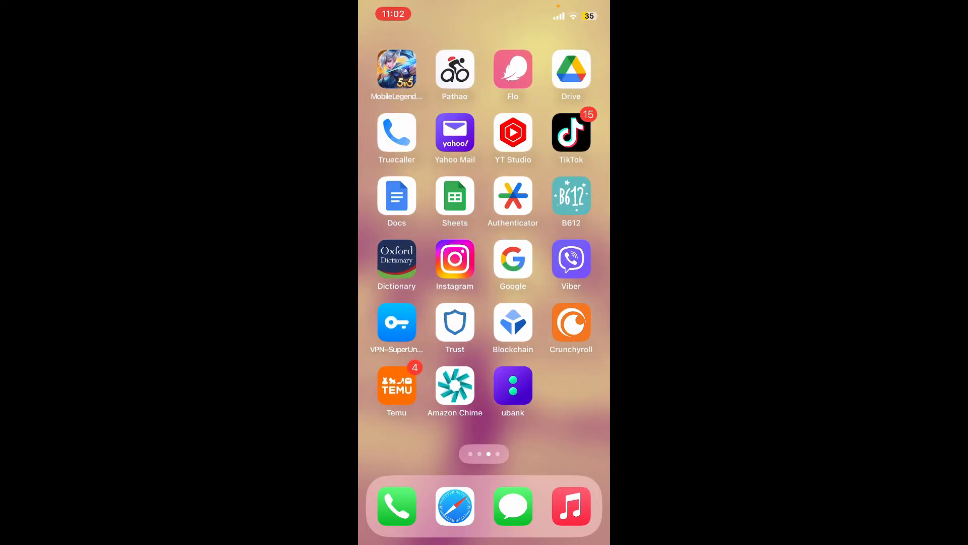
pyautogui.click(455, 385)
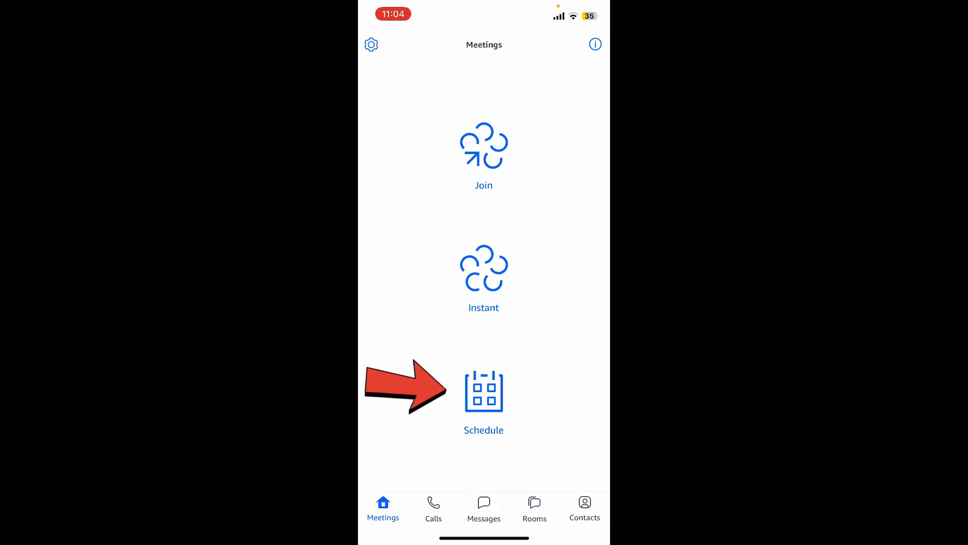
# Start scheduling a meeting and get past the tips screen to a blank New Event form
pyautogui.click(484, 392)
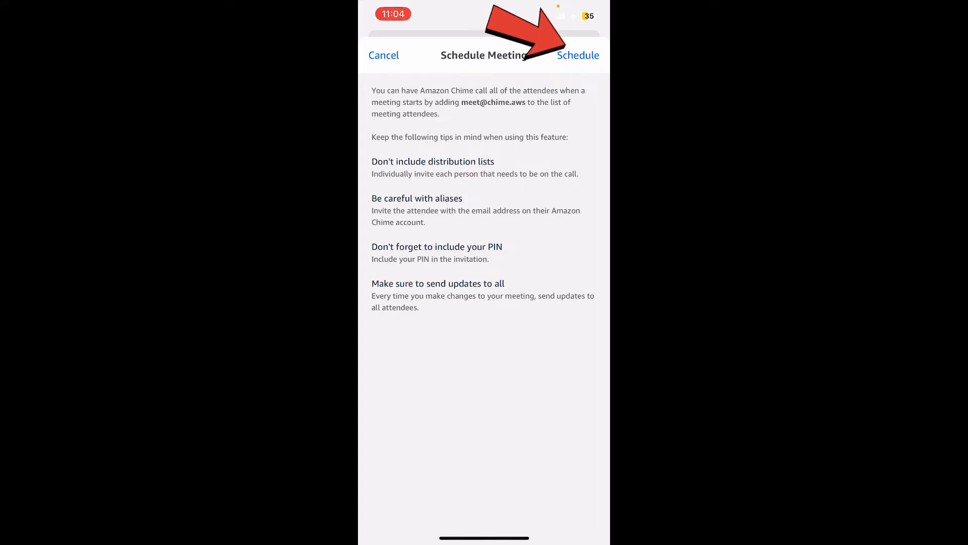
pyautogui.click(579, 55)
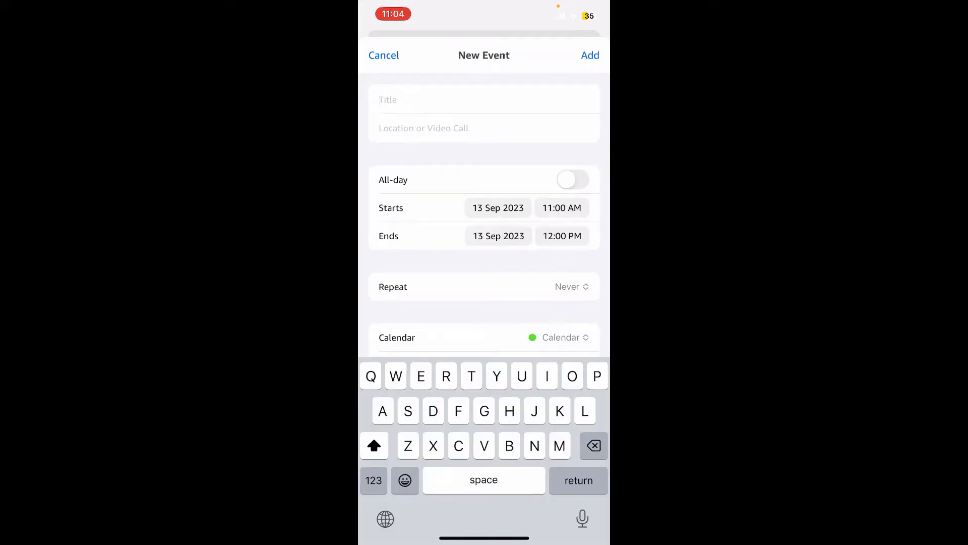
# Title the event 'Meet12', set FaceTime as its location, and keep All-day off
pyautogui.write('Meet12')
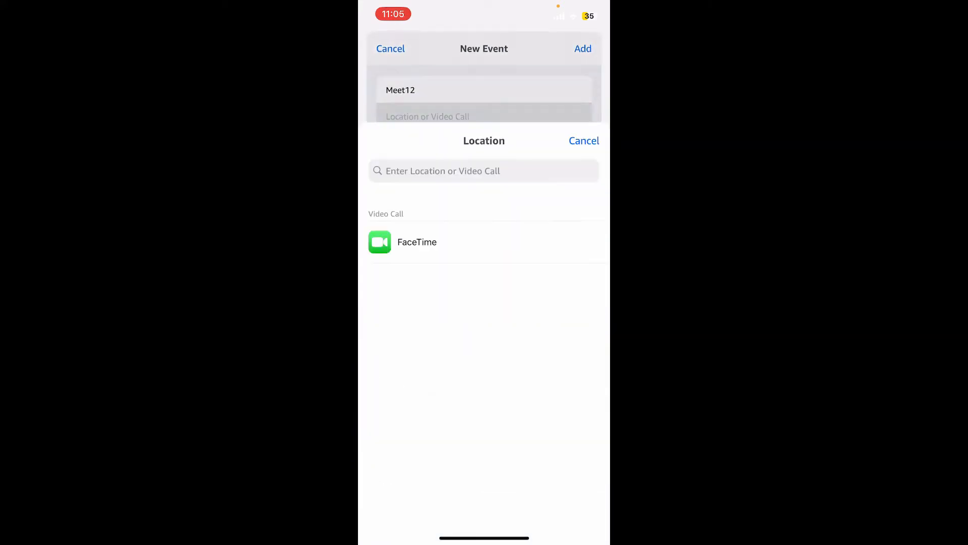
pyautogui.click(416, 242)
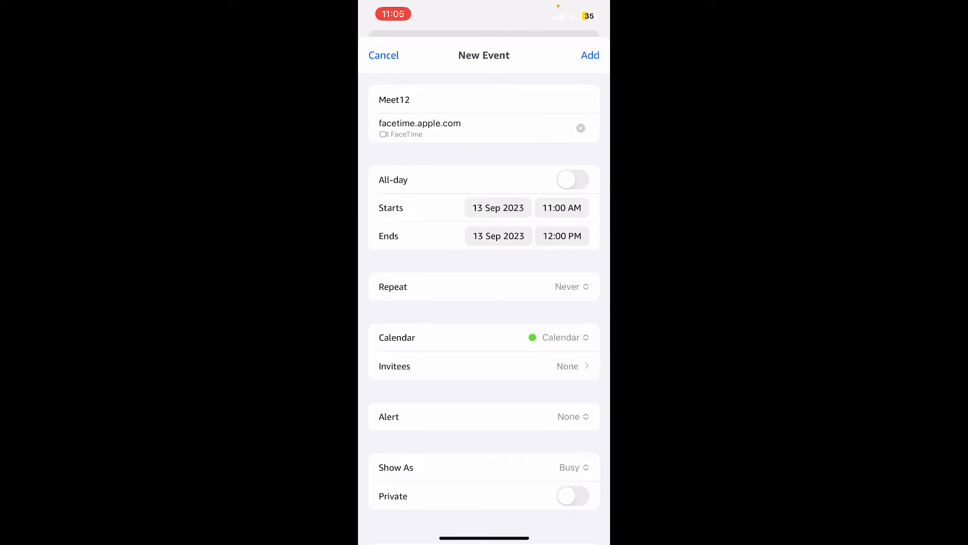
pyautogui.click(572, 180)
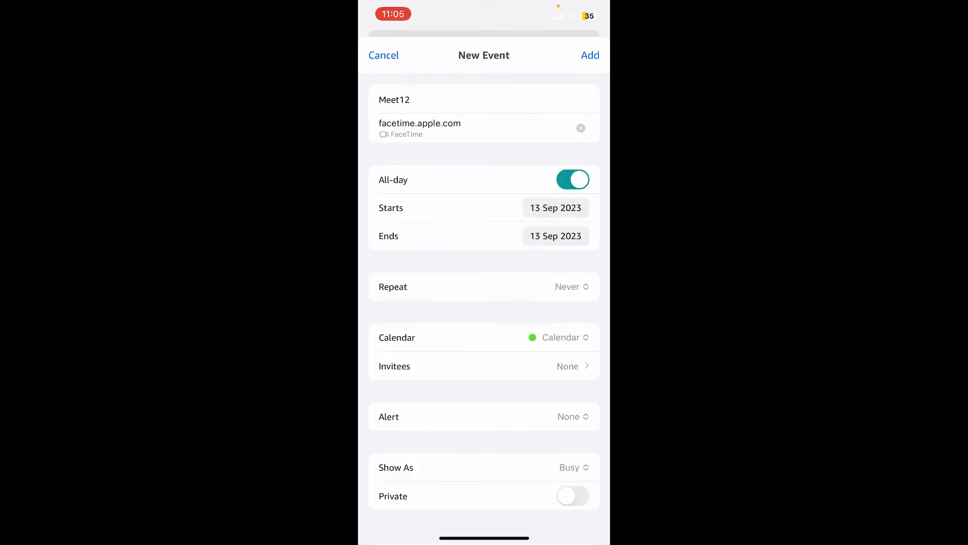
pyautogui.click(573, 180)
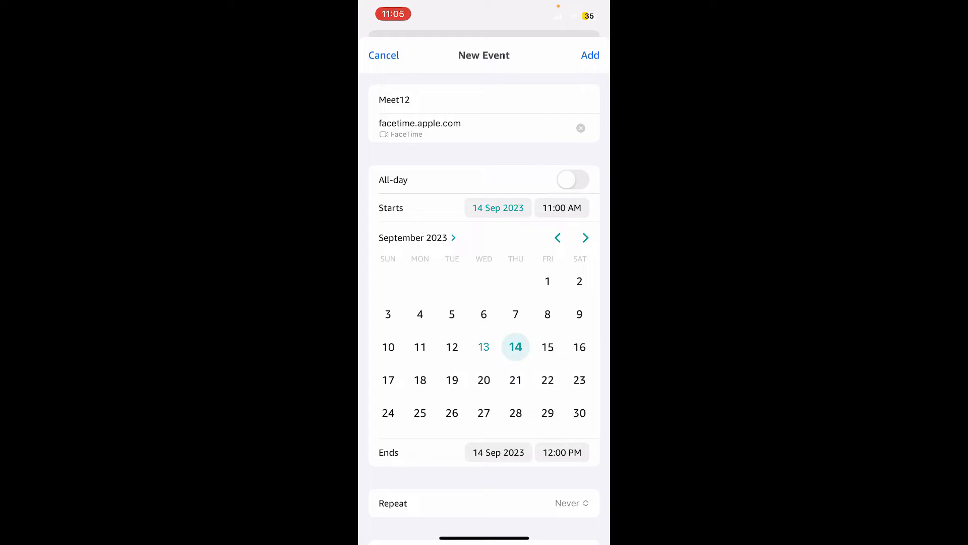
# Move the start to 16 Sep at 2:00 PM and pick Kathmandu, Nepal as the time zone
pyautogui.click(579, 347)
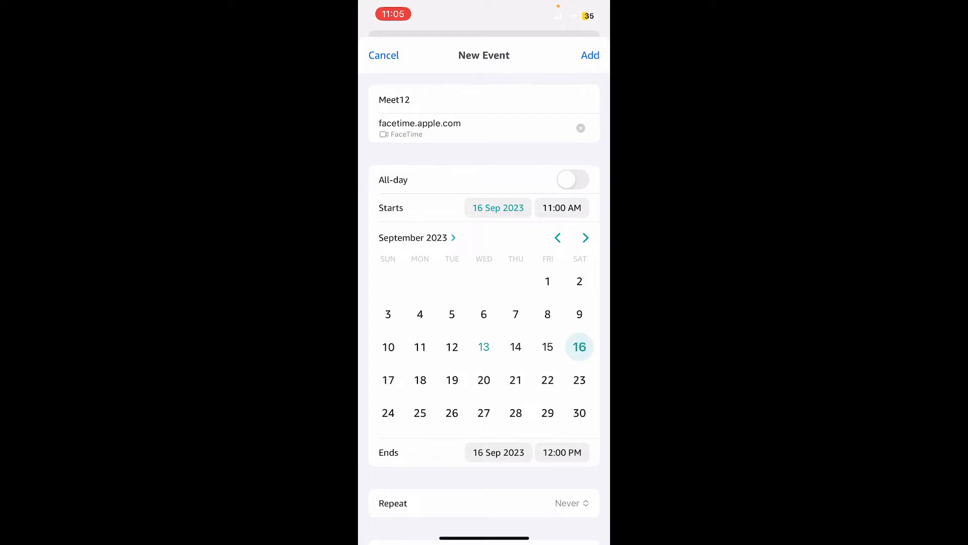
pyautogui.click(562, 207)
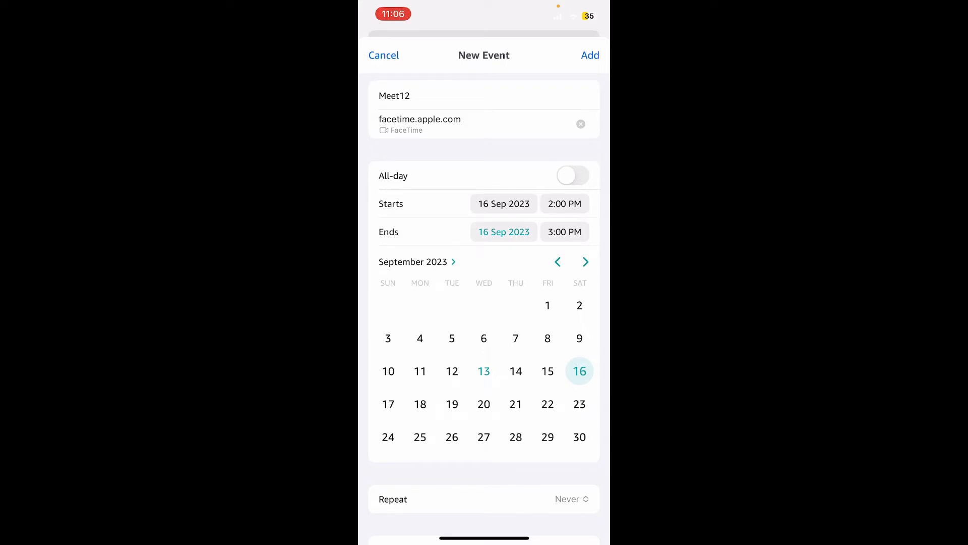
pyautogui.click(564, 232)
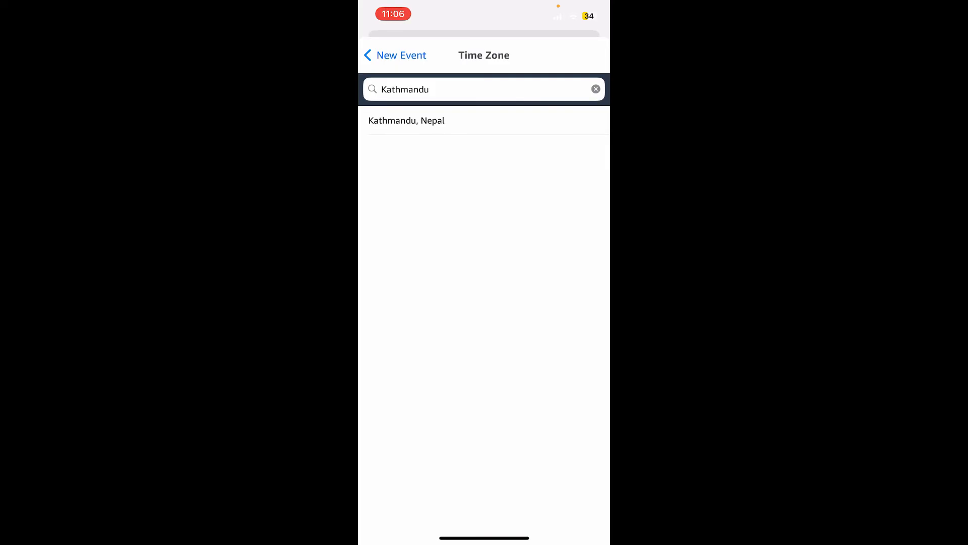
pyautogui.click(406, 121)
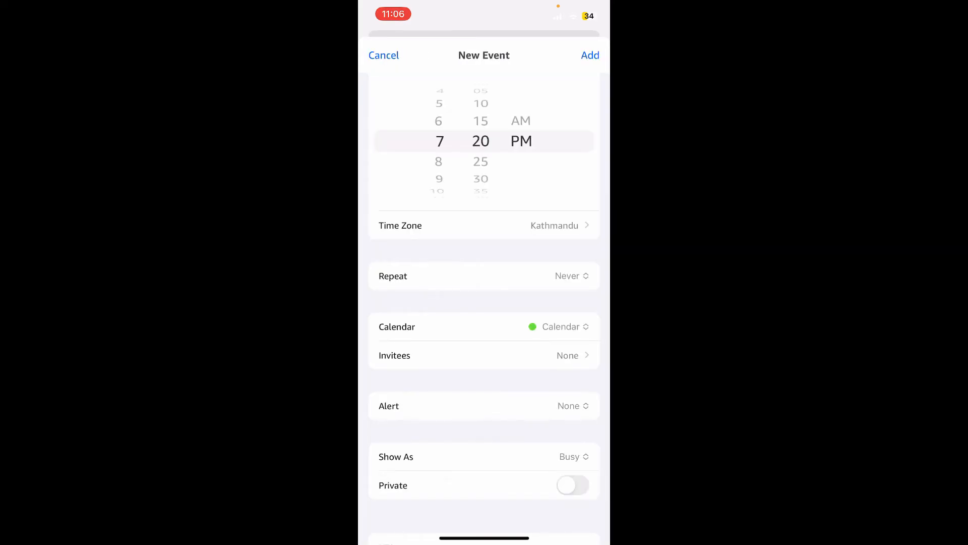
pyautogui.click(571, 276)
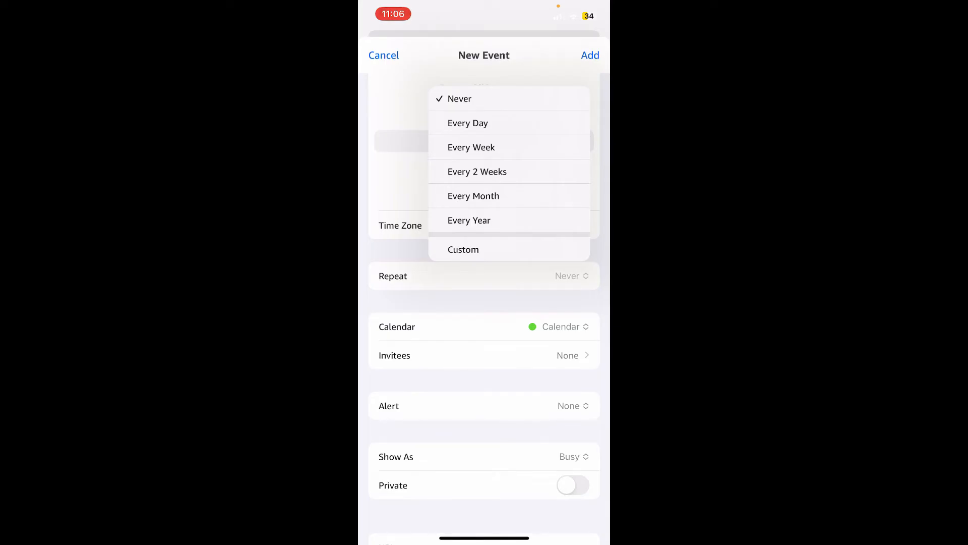
pyautogui.click(468, 123)
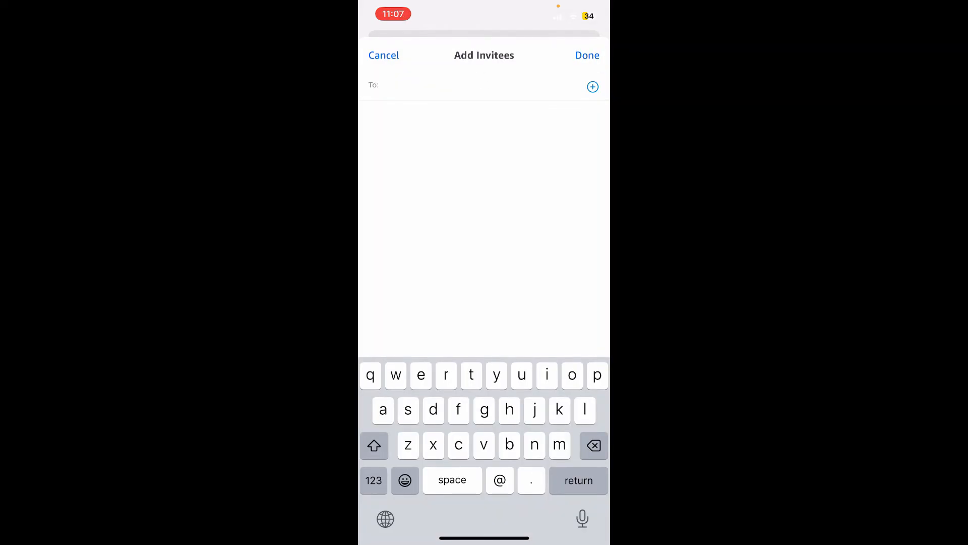
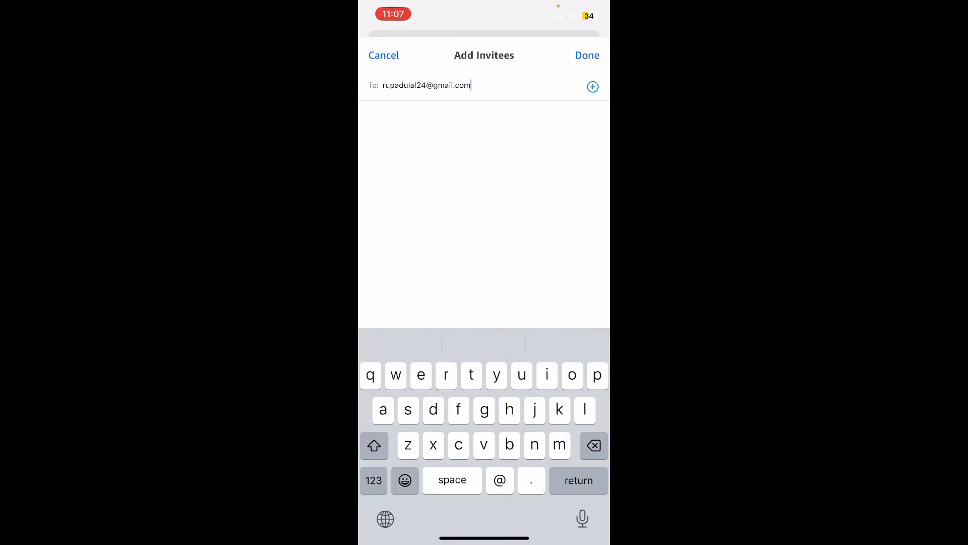
pyautogui.click(587, 55)
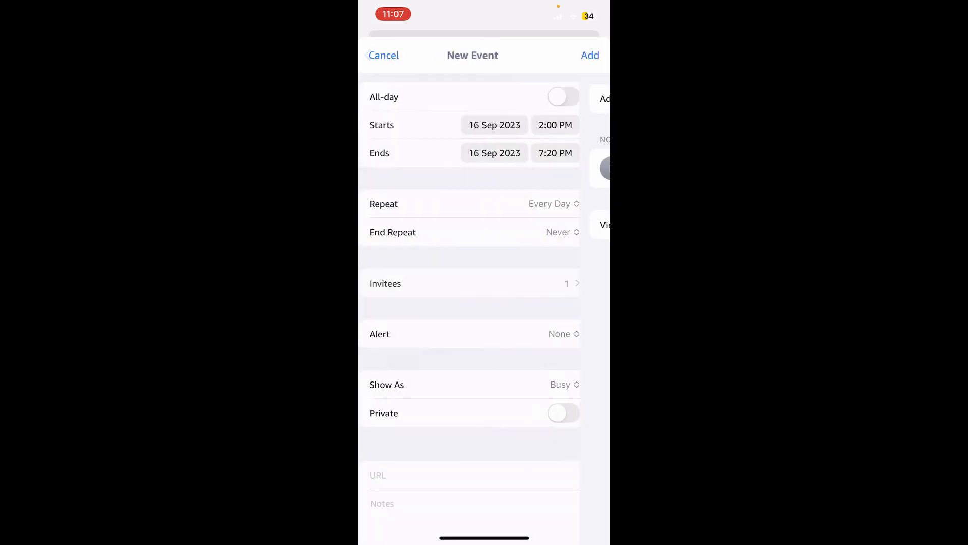
# Change the alert to 1 hour before and switch on the Private toggle
pyautogui.click(559, 334)
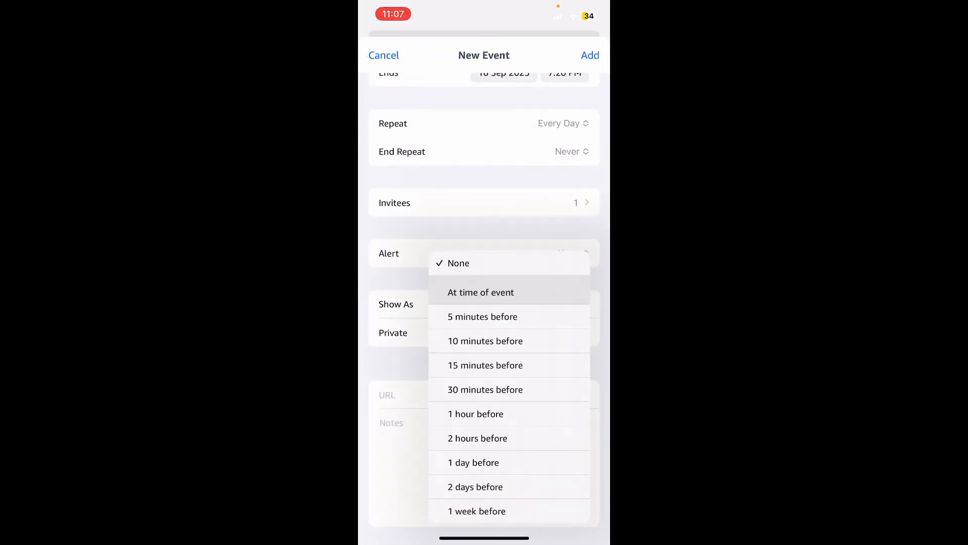
pyautogui.click(480, 292)
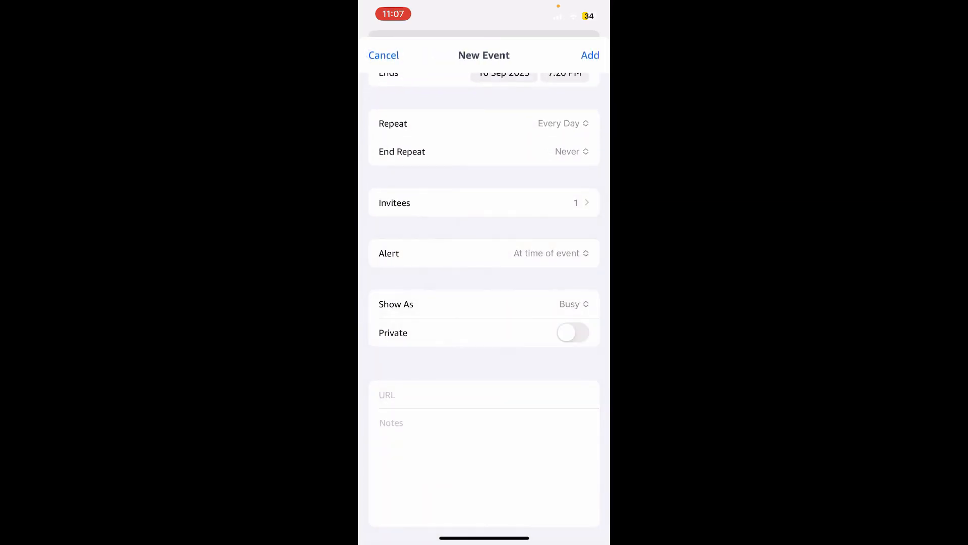
pyautogui.click(545, 254)
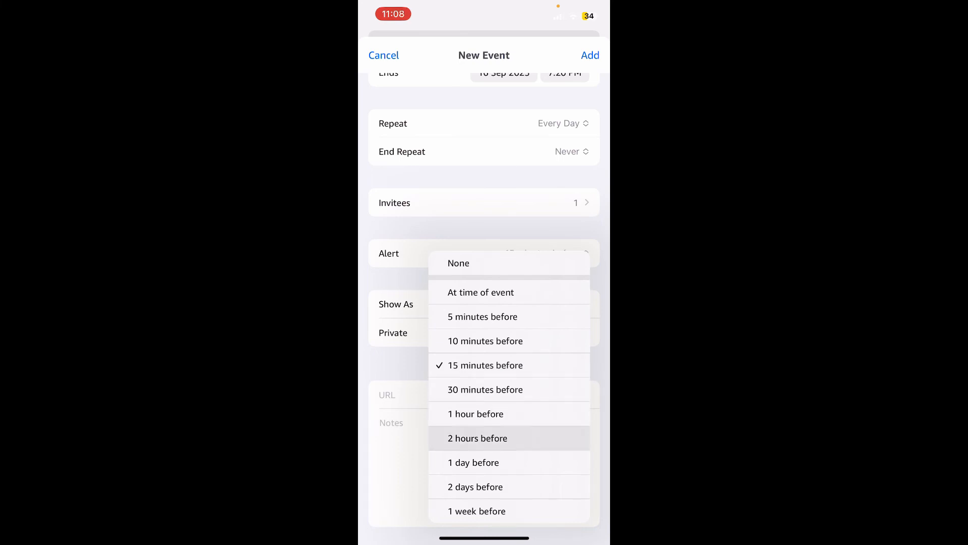
pyautogui.click(475, 414)
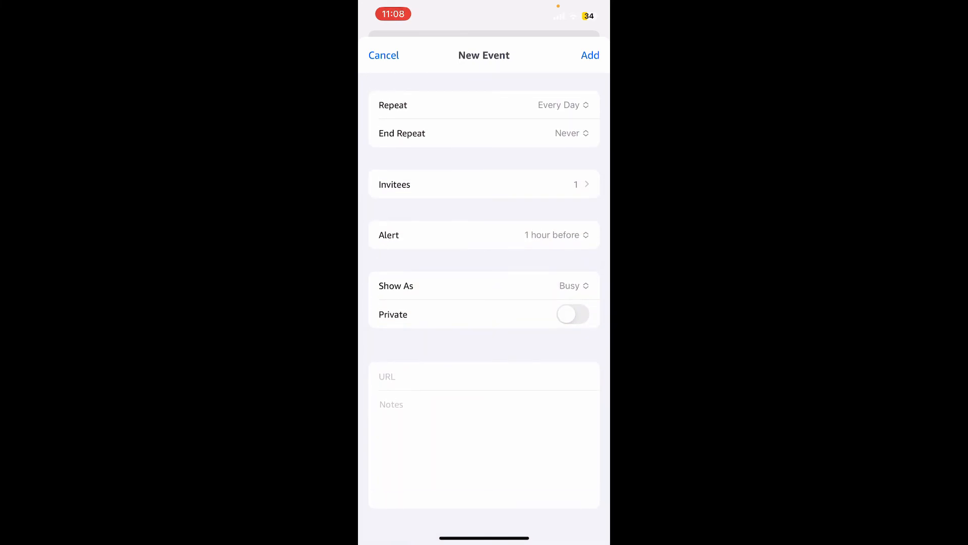
pyautogui.click(573, 314)
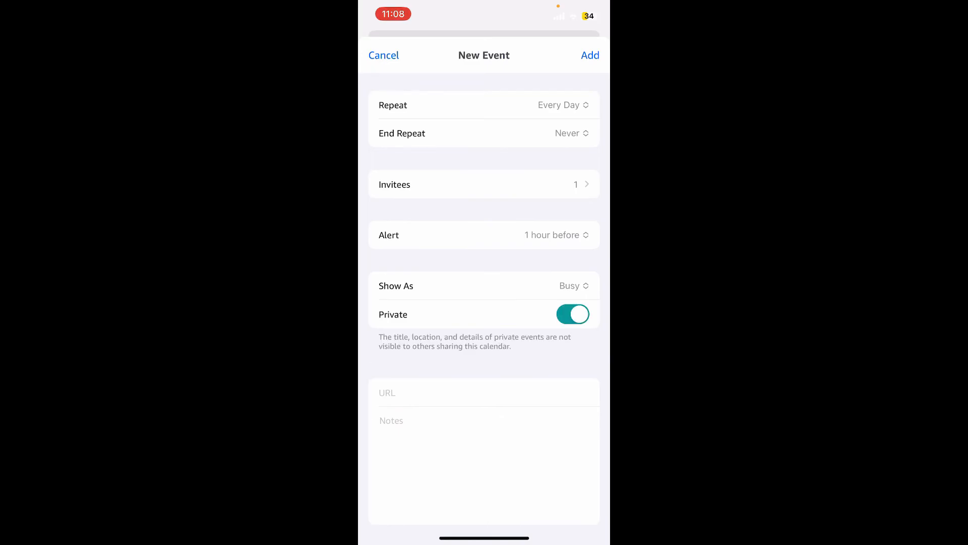
pyautogui.scroll(-3)
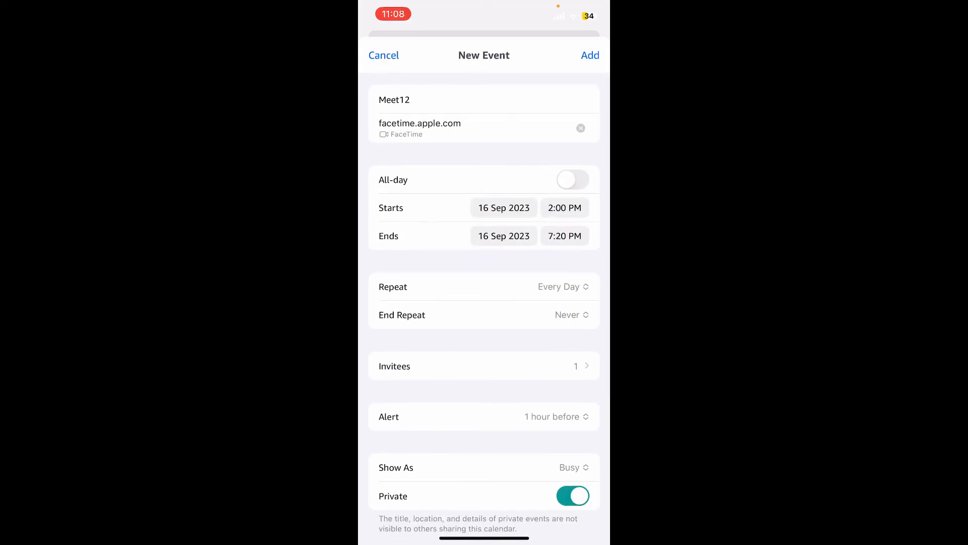
# Add the finished Meet12 event to the calendar
pyautogui.click(590, 55)
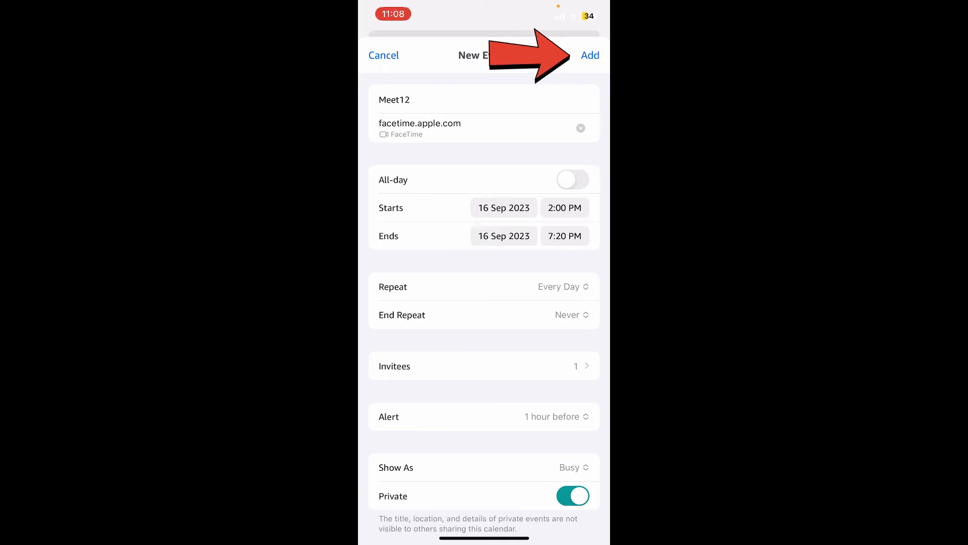
pyautogui.click(591, 55)
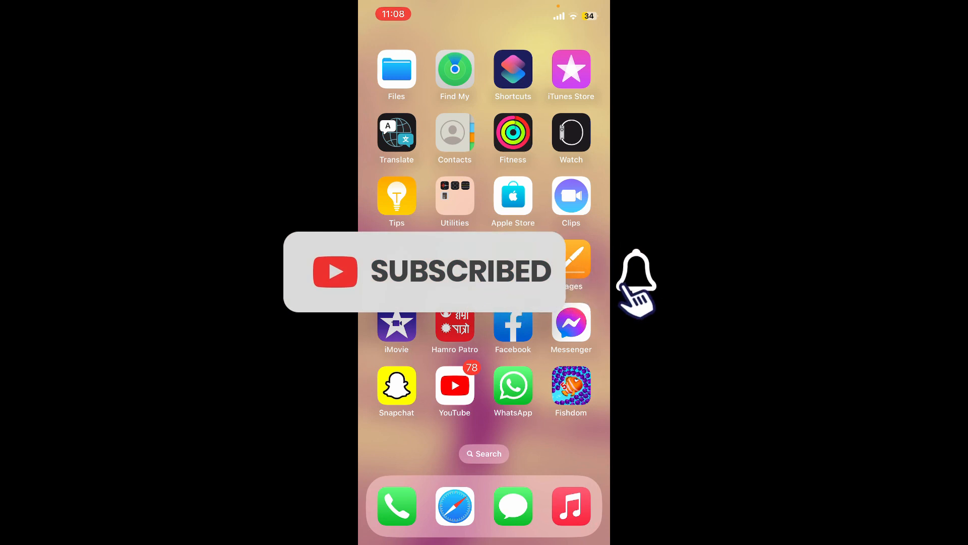
pyautogui.click(639, 275)
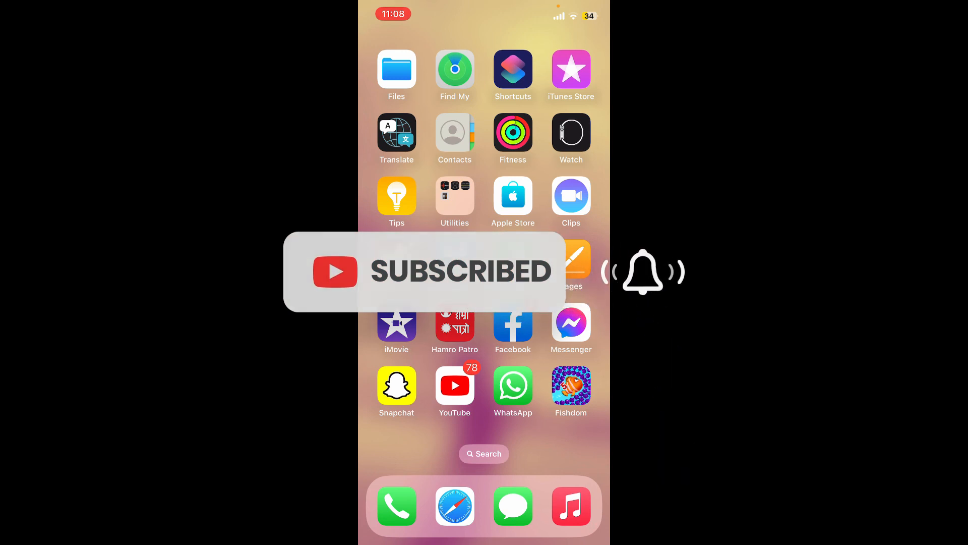